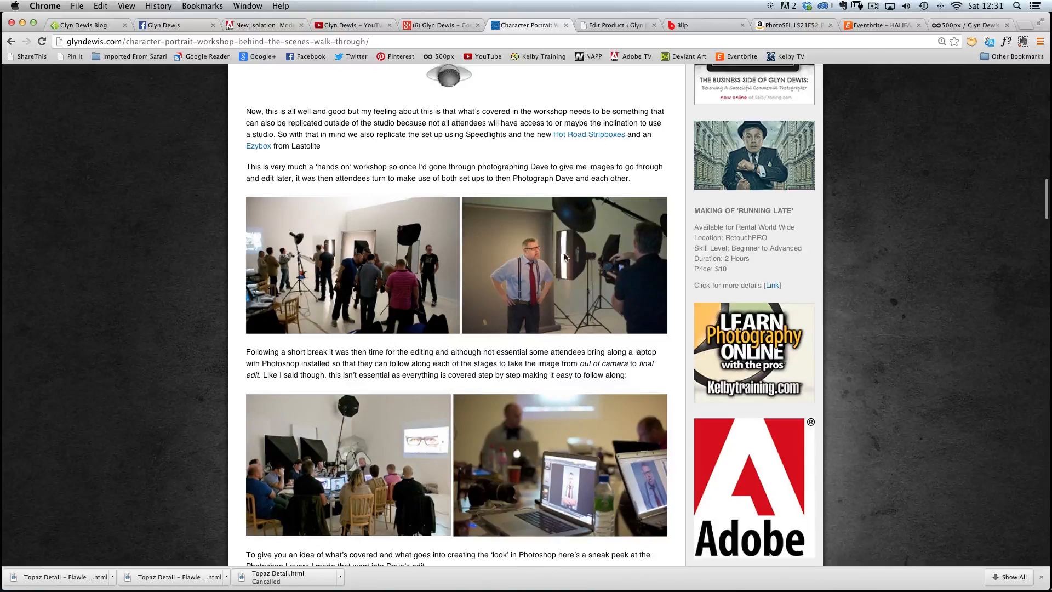
pyautogui.moveTo(563, 283)
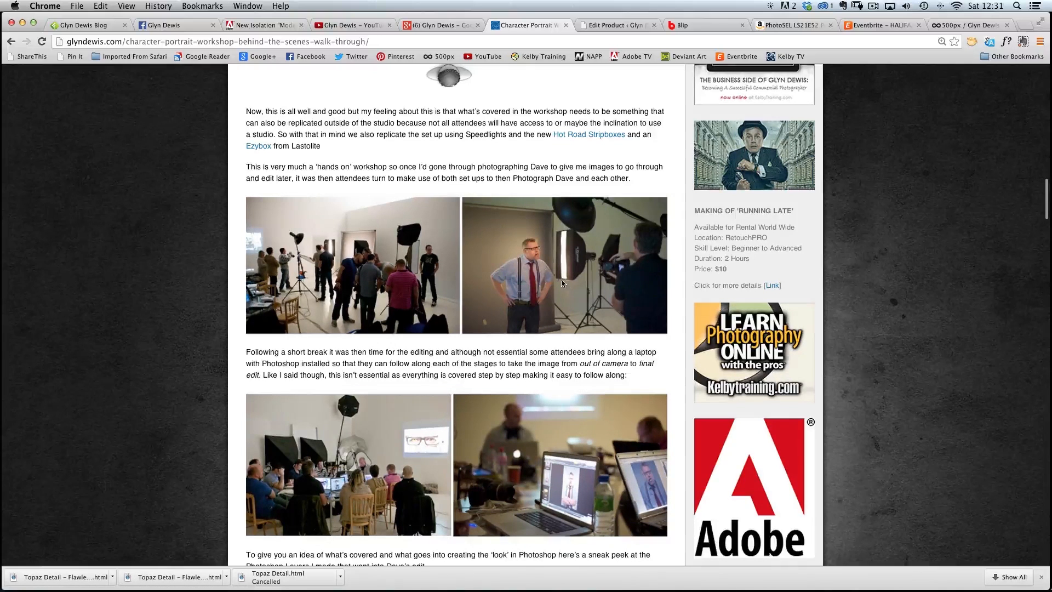
# Switch the cigar portrait to the Develop module and raise Blacks to +64 in the Basic panel.
pyautogui.scroll(3)
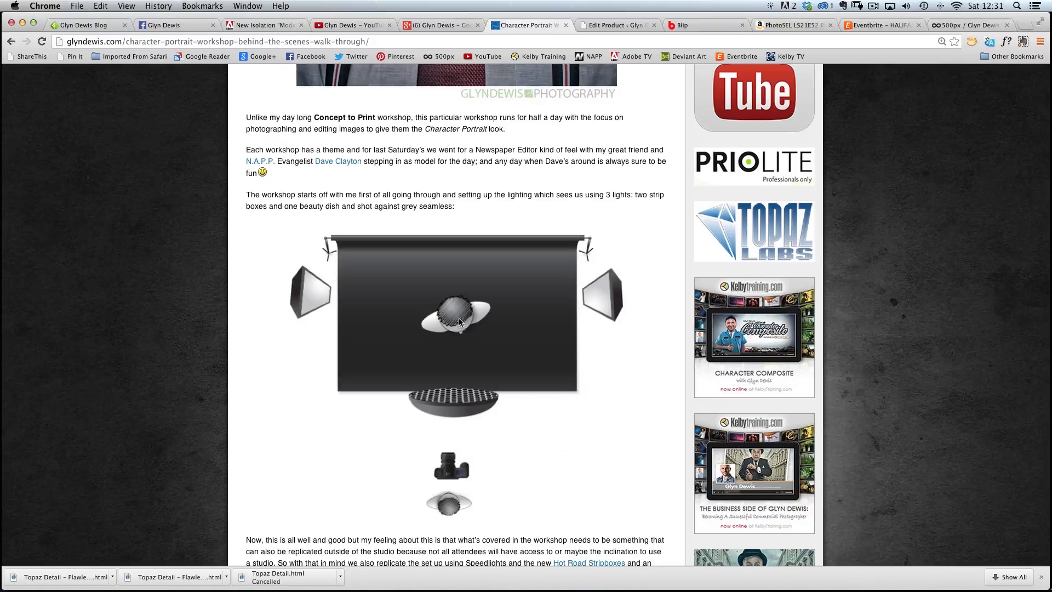
pyautogui.moveTo(467, 378)
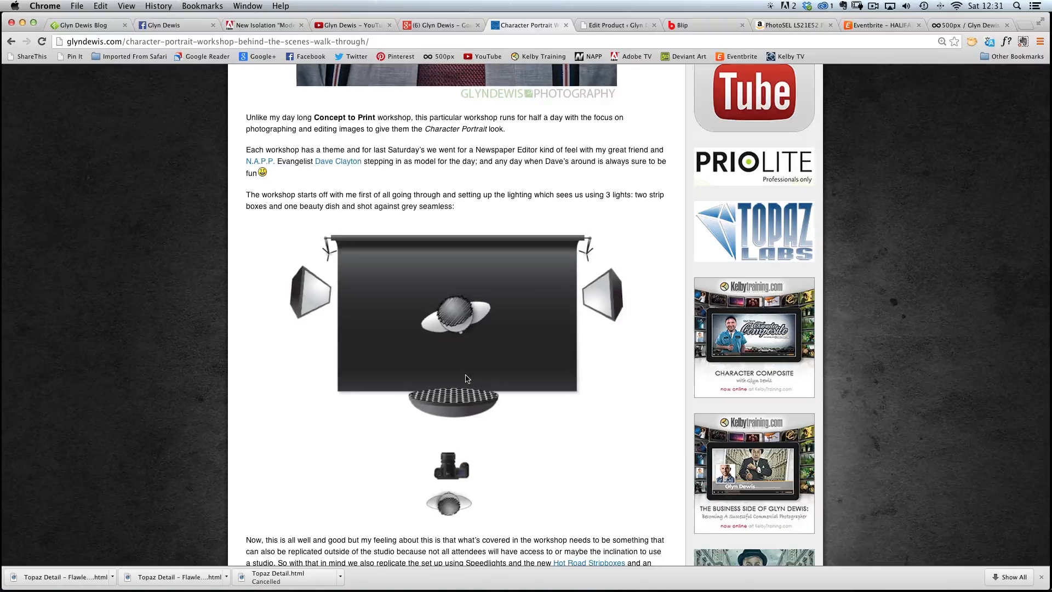
pyautogui.scroll(3)
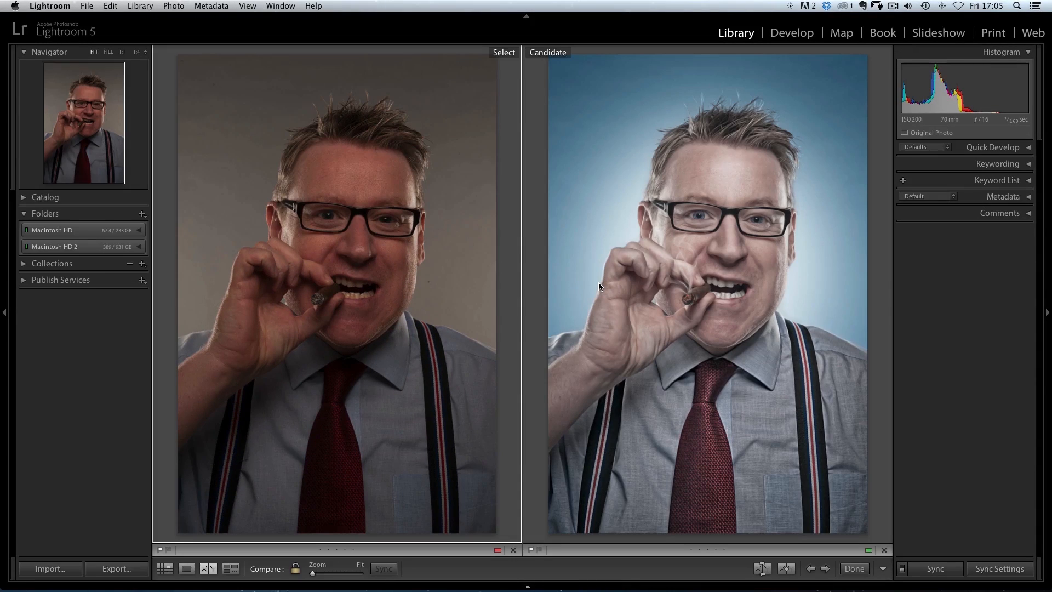
pyautogui.click(792, 32)
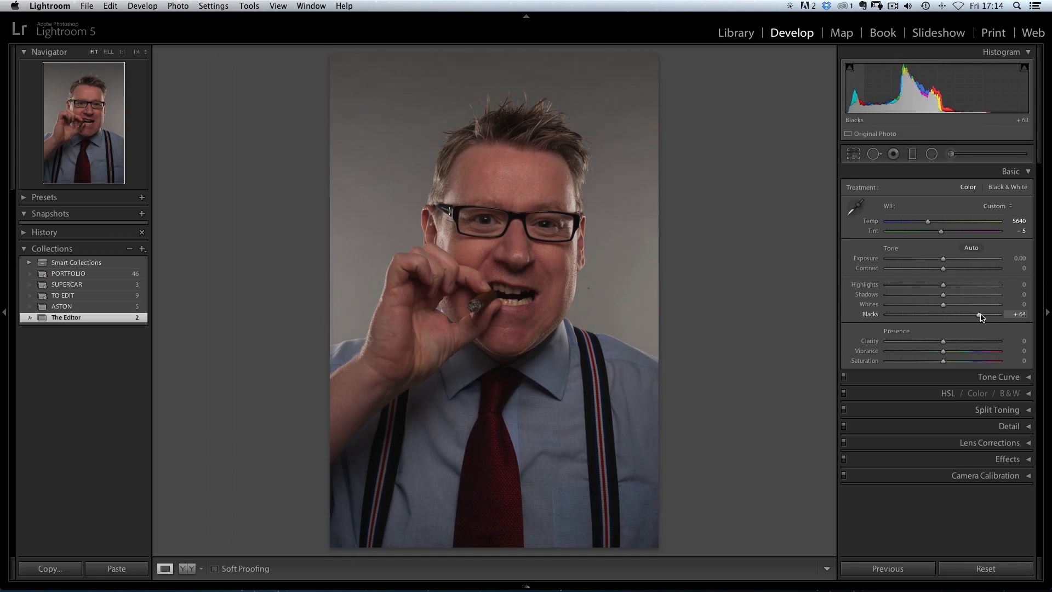
pyautogui.click(875, 153)
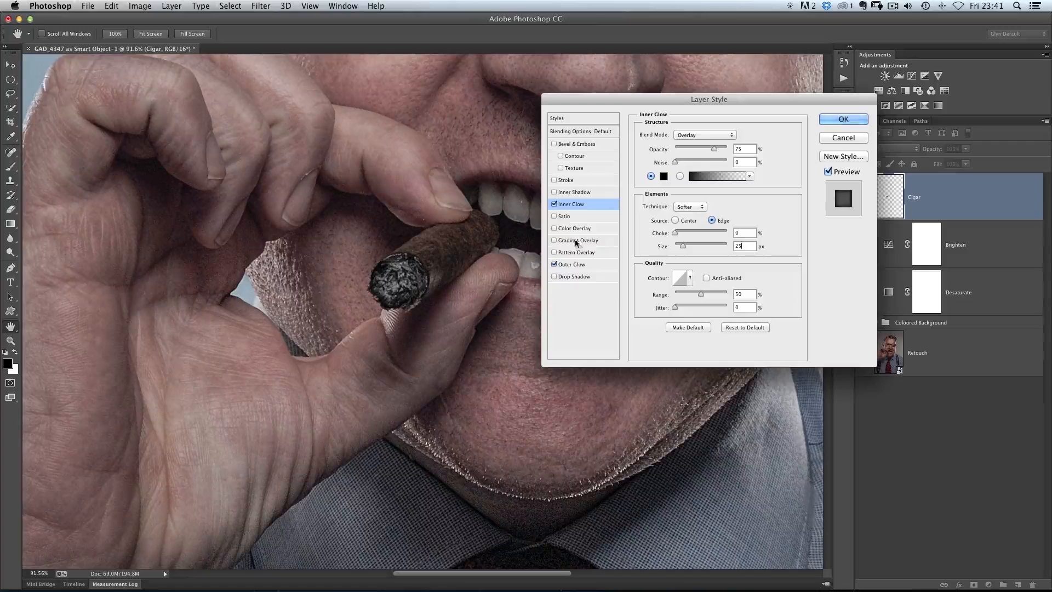
# Enable Inner Glow and Outer Glow on the Cigar layer and run Reduce Noise on the Look layer.
pyautogui.click(578, 240)
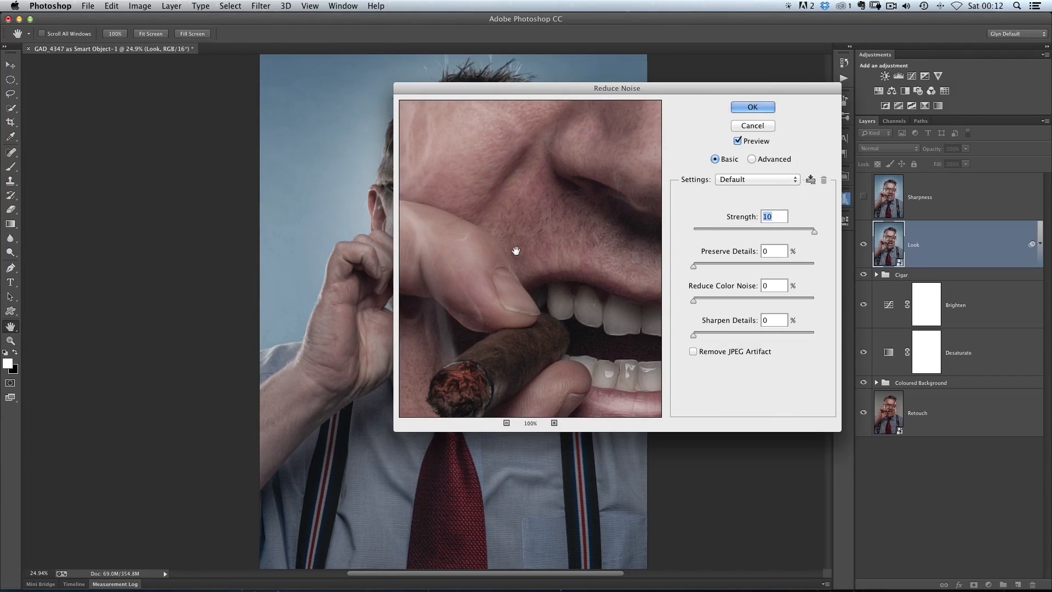
pyautogui.click(752, 106)
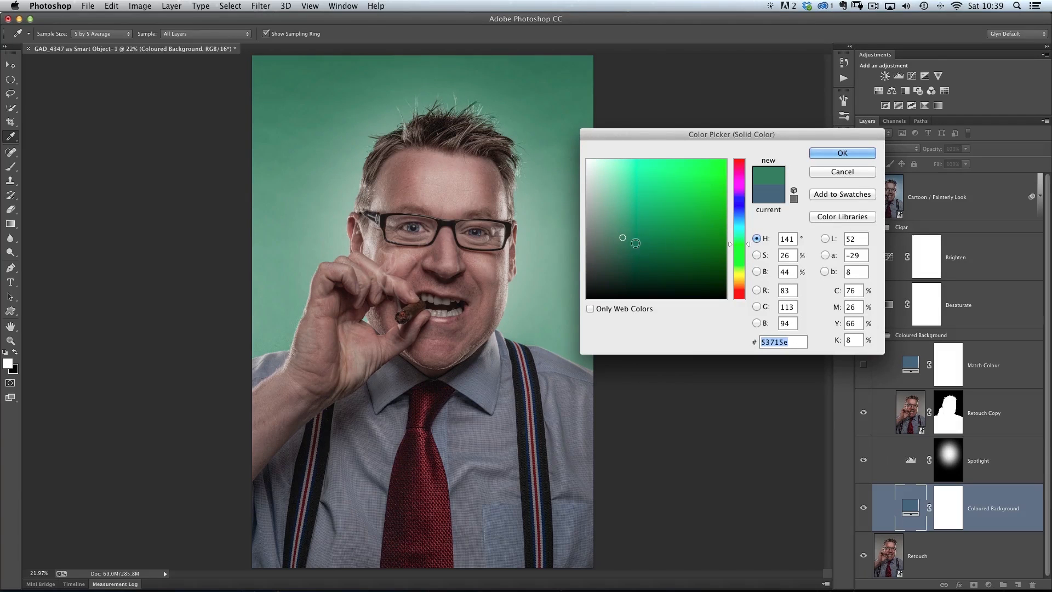
# Change the Coloured Background fill layer to a lighter, softer green in the Color Picker.
pyautogui.click(629, 226)
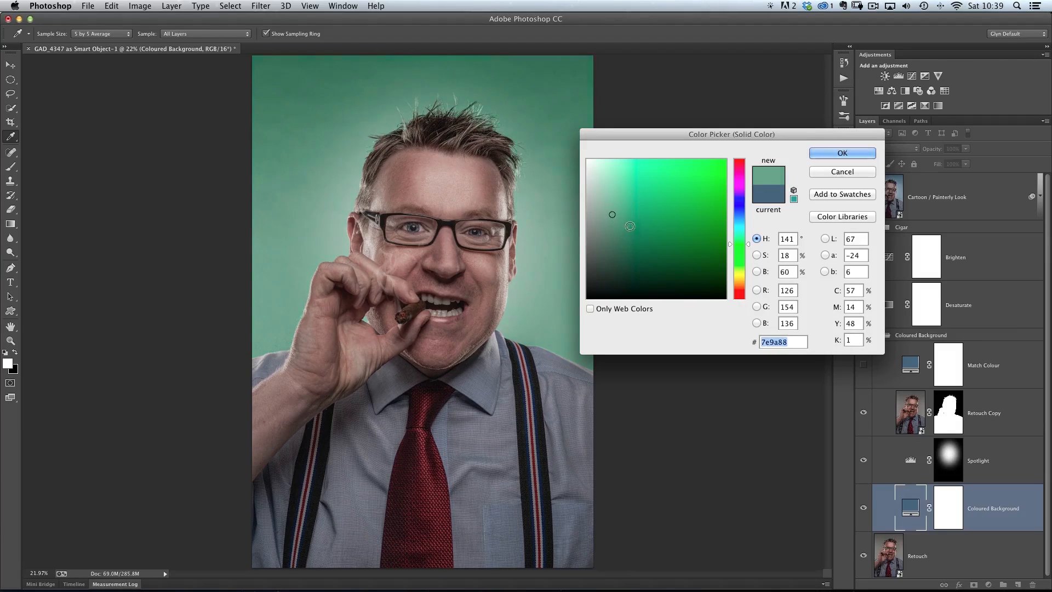
pyautogui.click(630, 241)
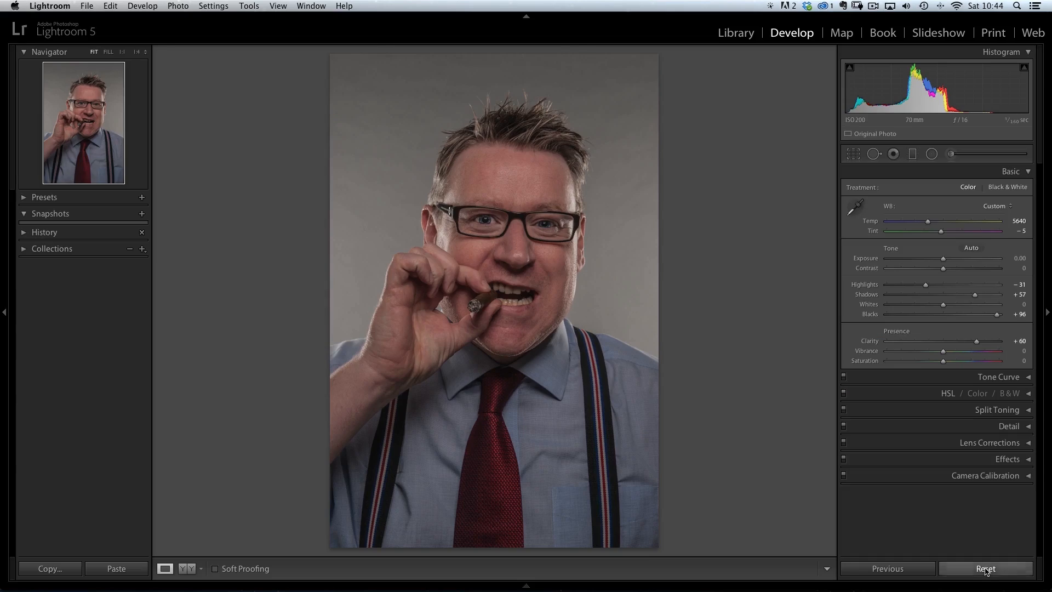
# Set Highlights -31, Shadows +57, Blacks +96 and Clarity +60 on the portrait.
pyautogui.click(985, 569)
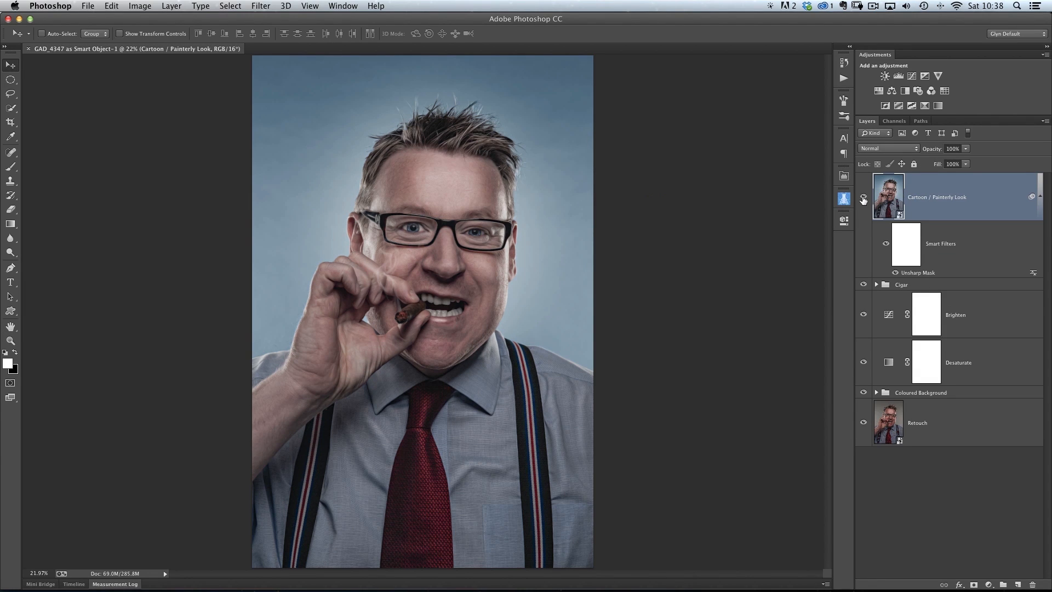
# Hide the painterly look layer and apply Surface Blur, radius 5 threshold 15, to Layer 1 copy.
pyautogui.click(889, 148)
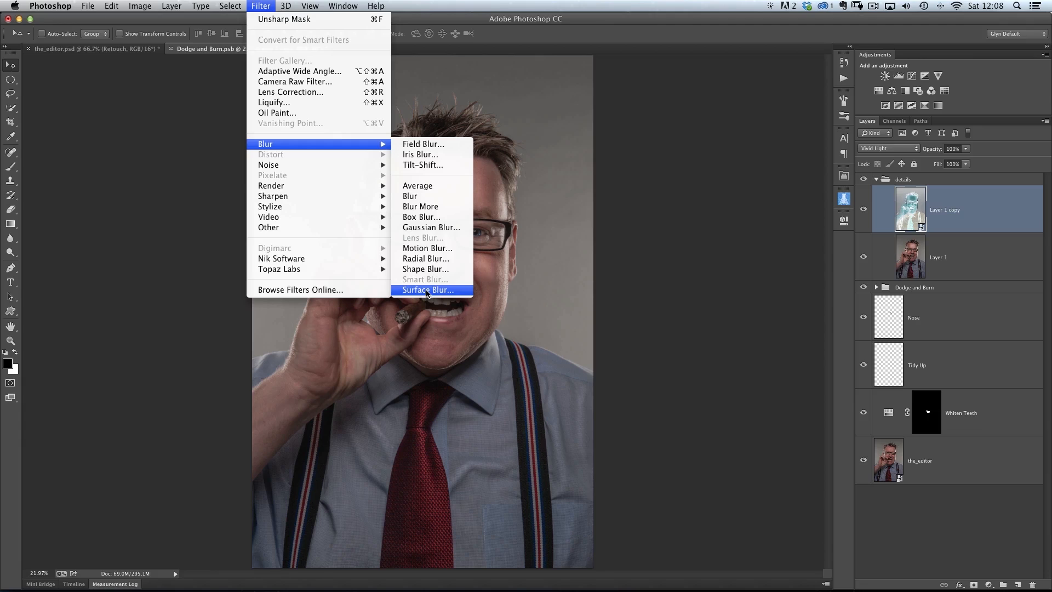
pyautogui.click(425, 289)
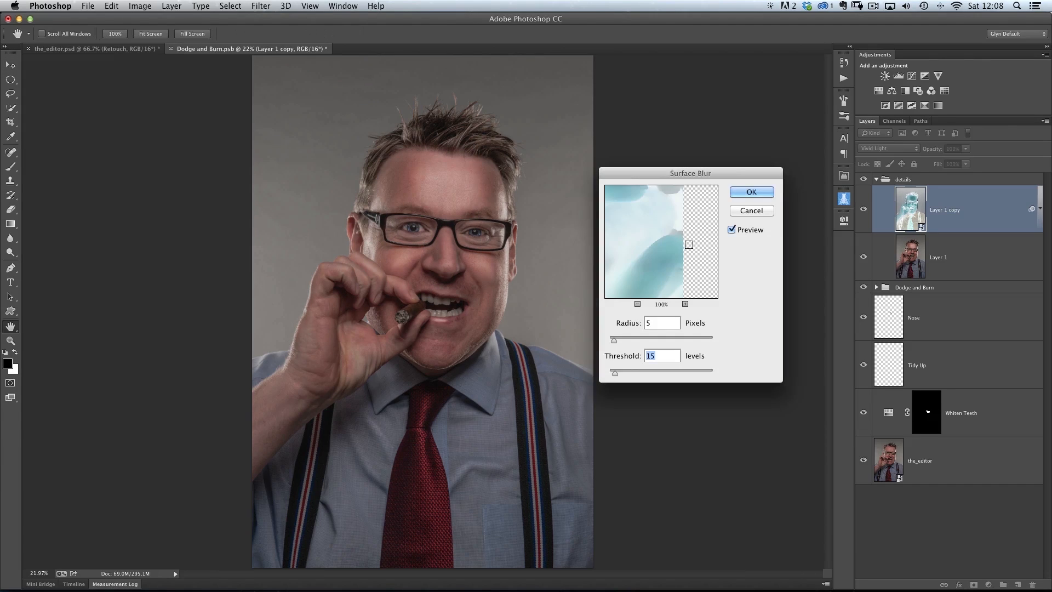